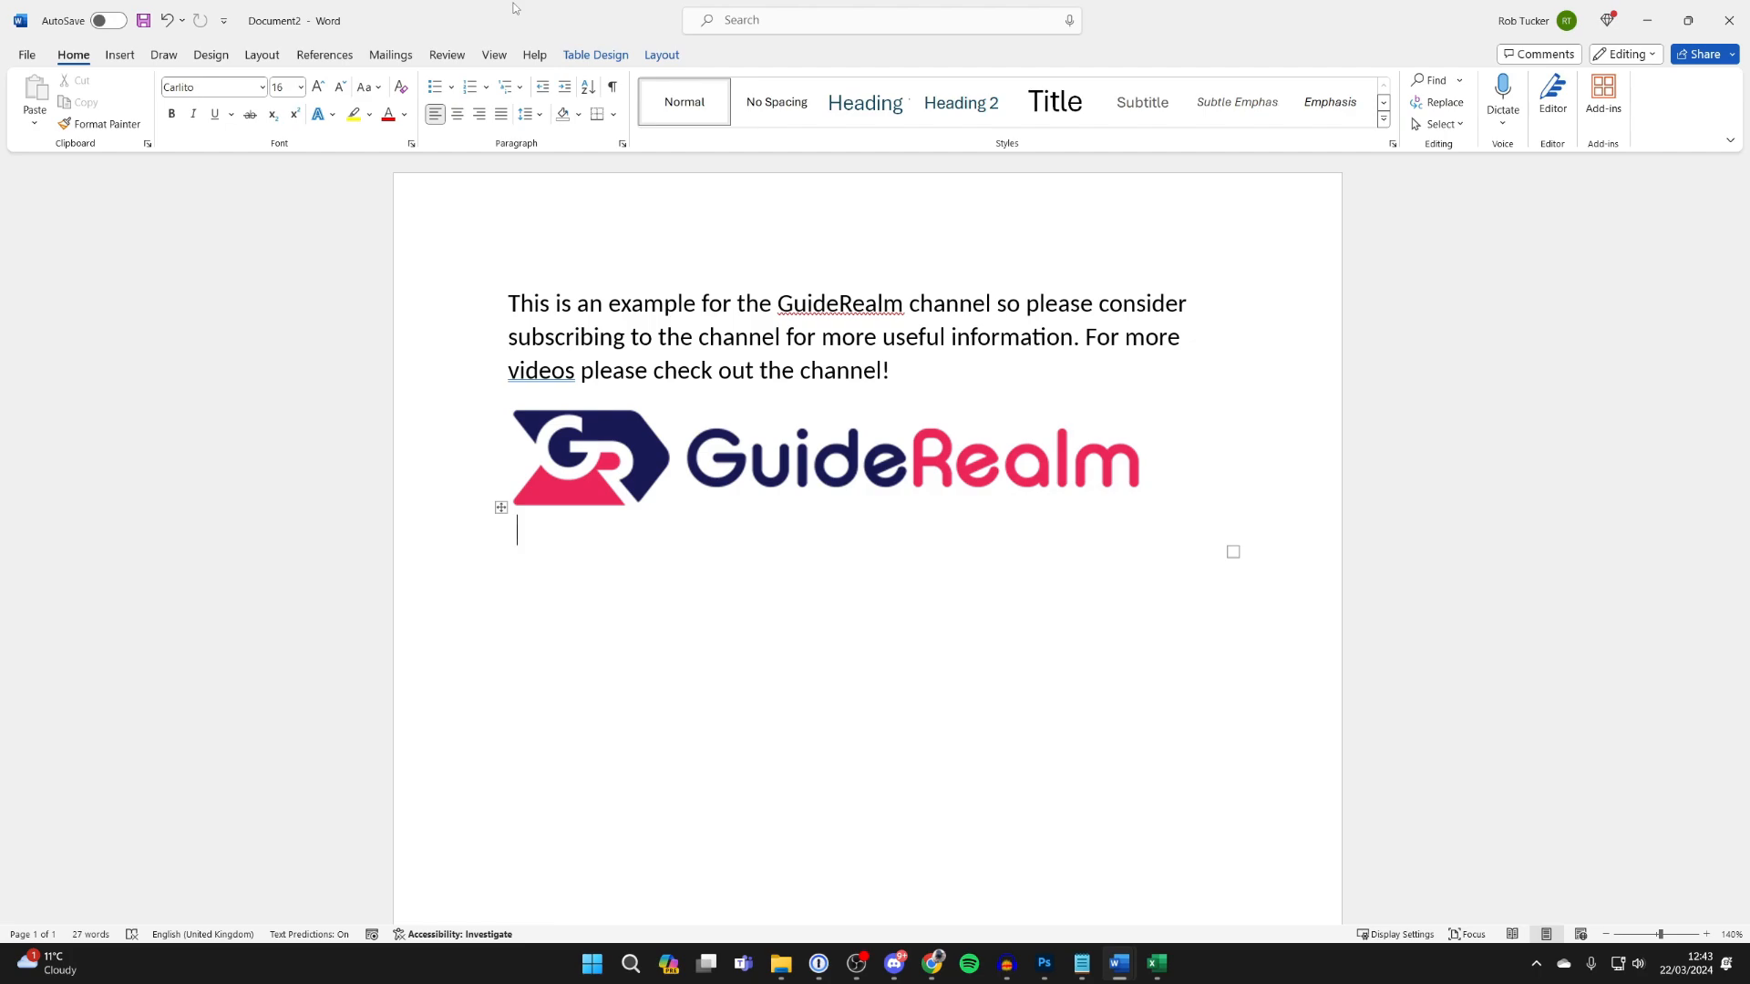
{"action": "mouse_move", "coordinate": [669, 358]}
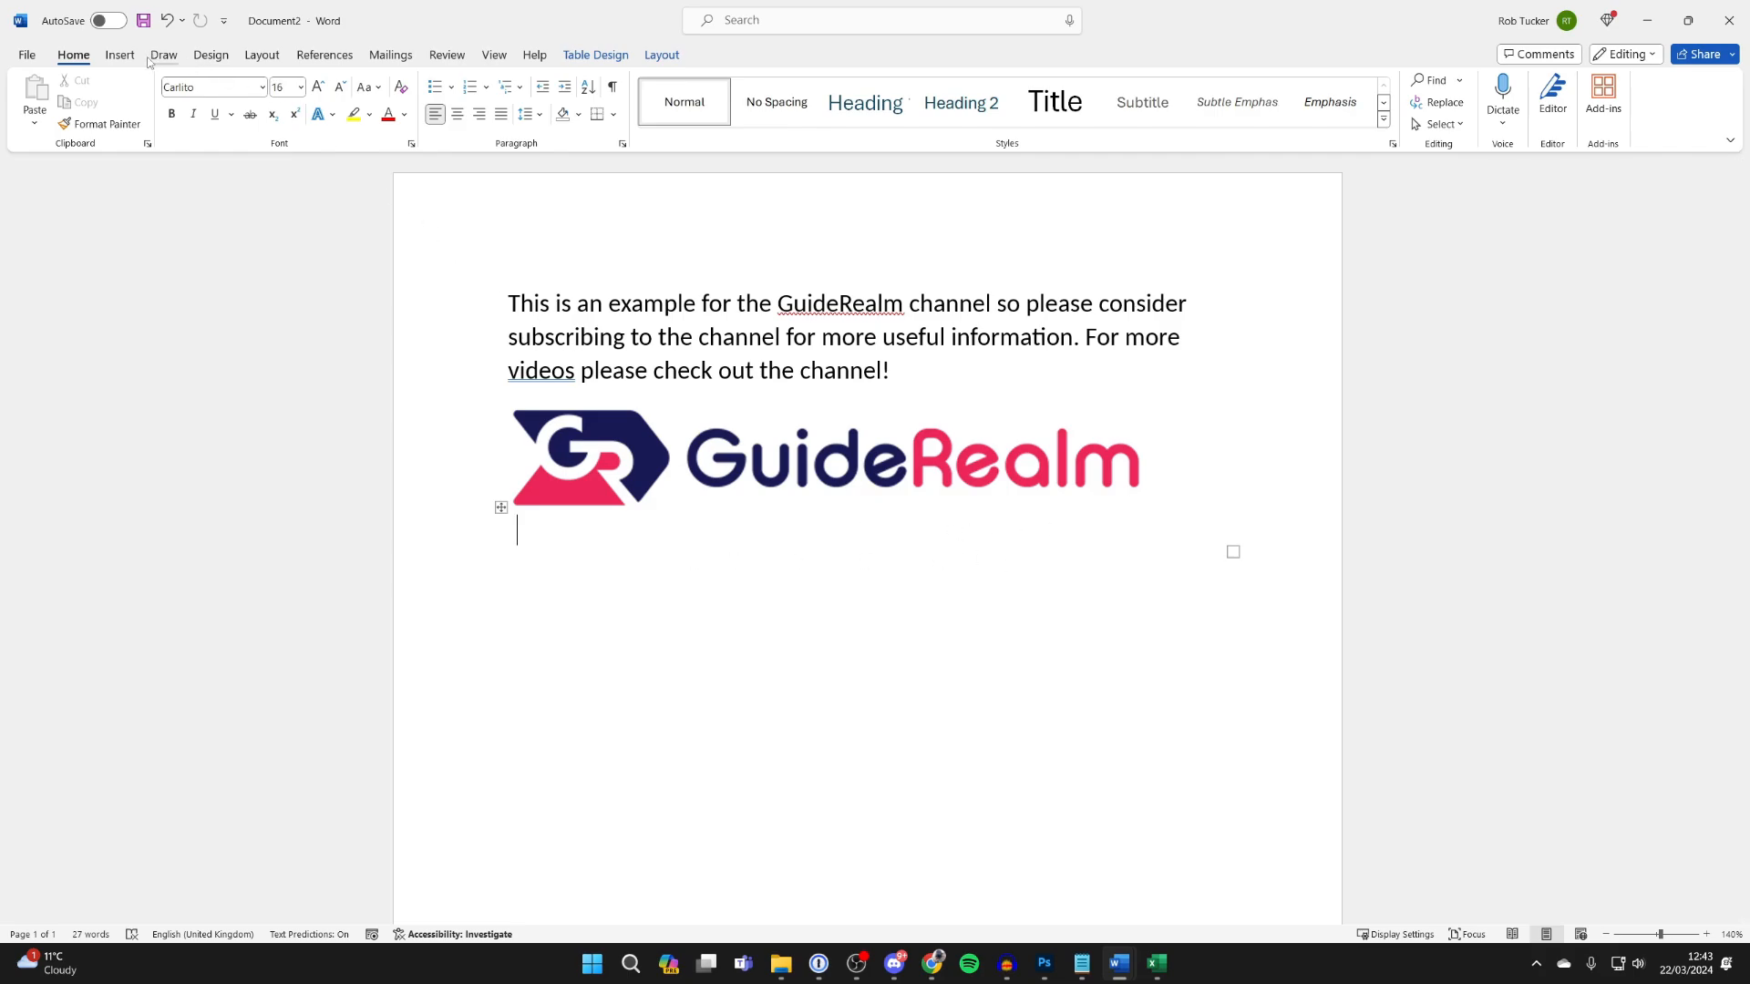
- Show the Insert features used for adding a table below the logo
{"action": "left_click", "coordinate": [156, 94]}
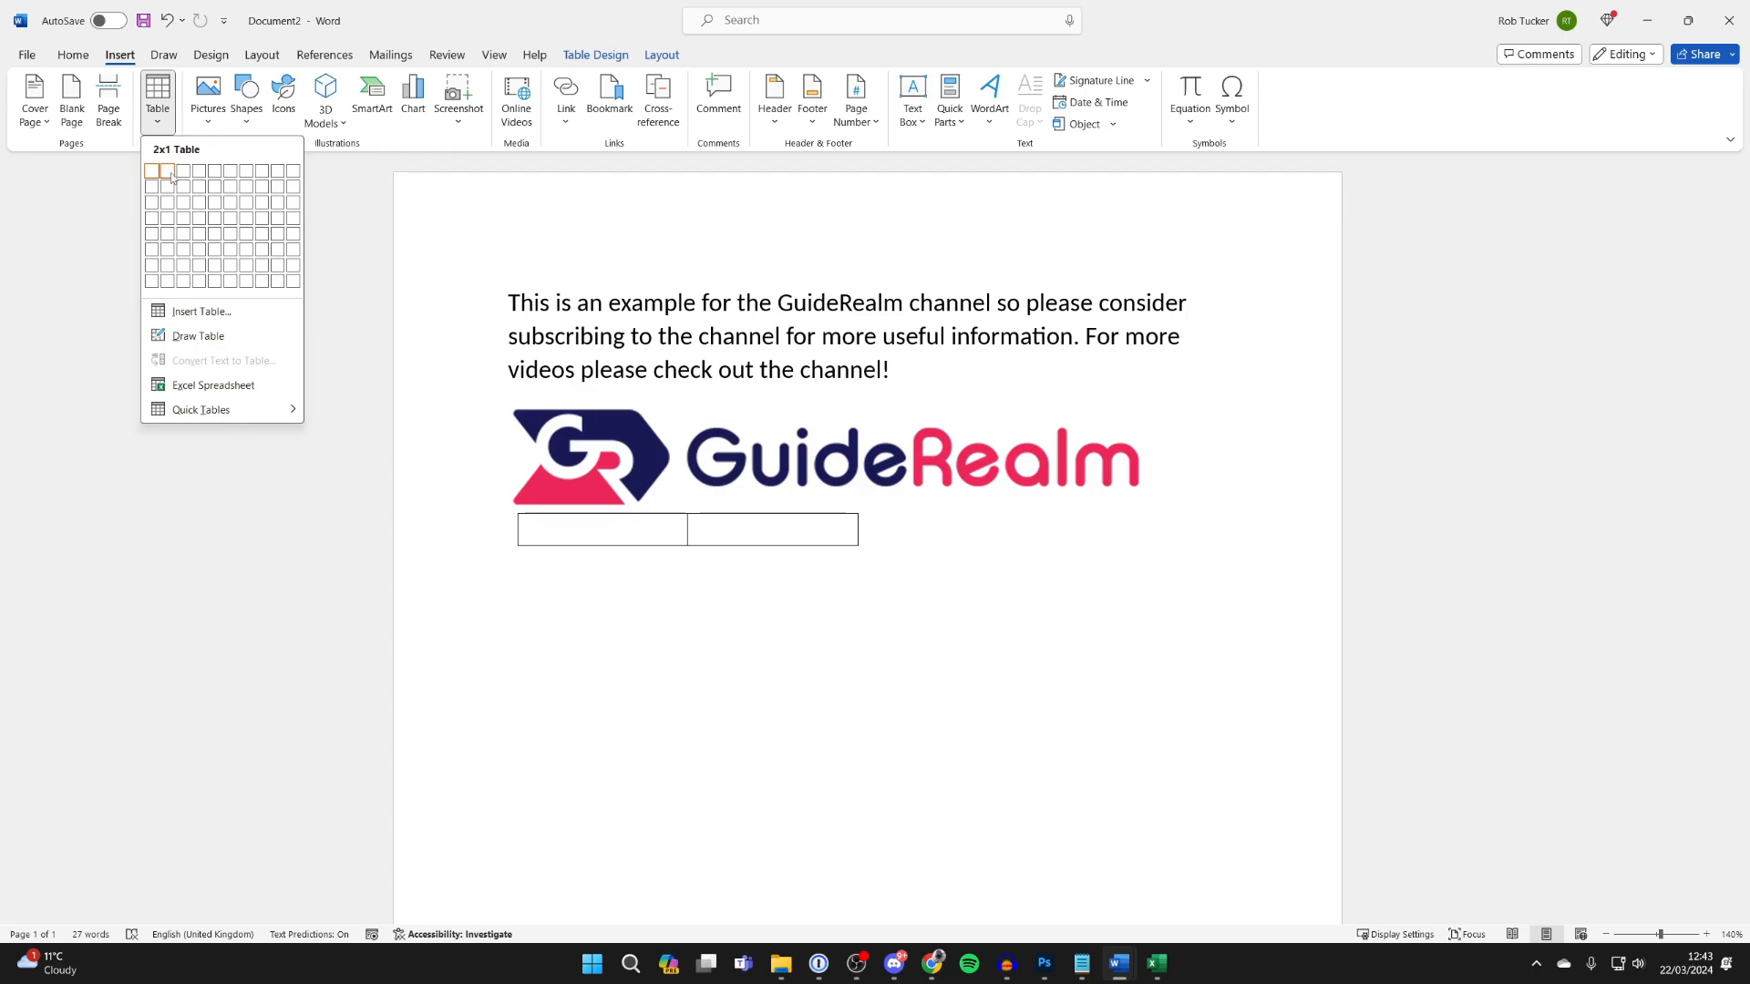
- Insert a 2x1 table directly beneath the GuideRealm logo
{"action": "left_click", "coordinate": [165, 171]}
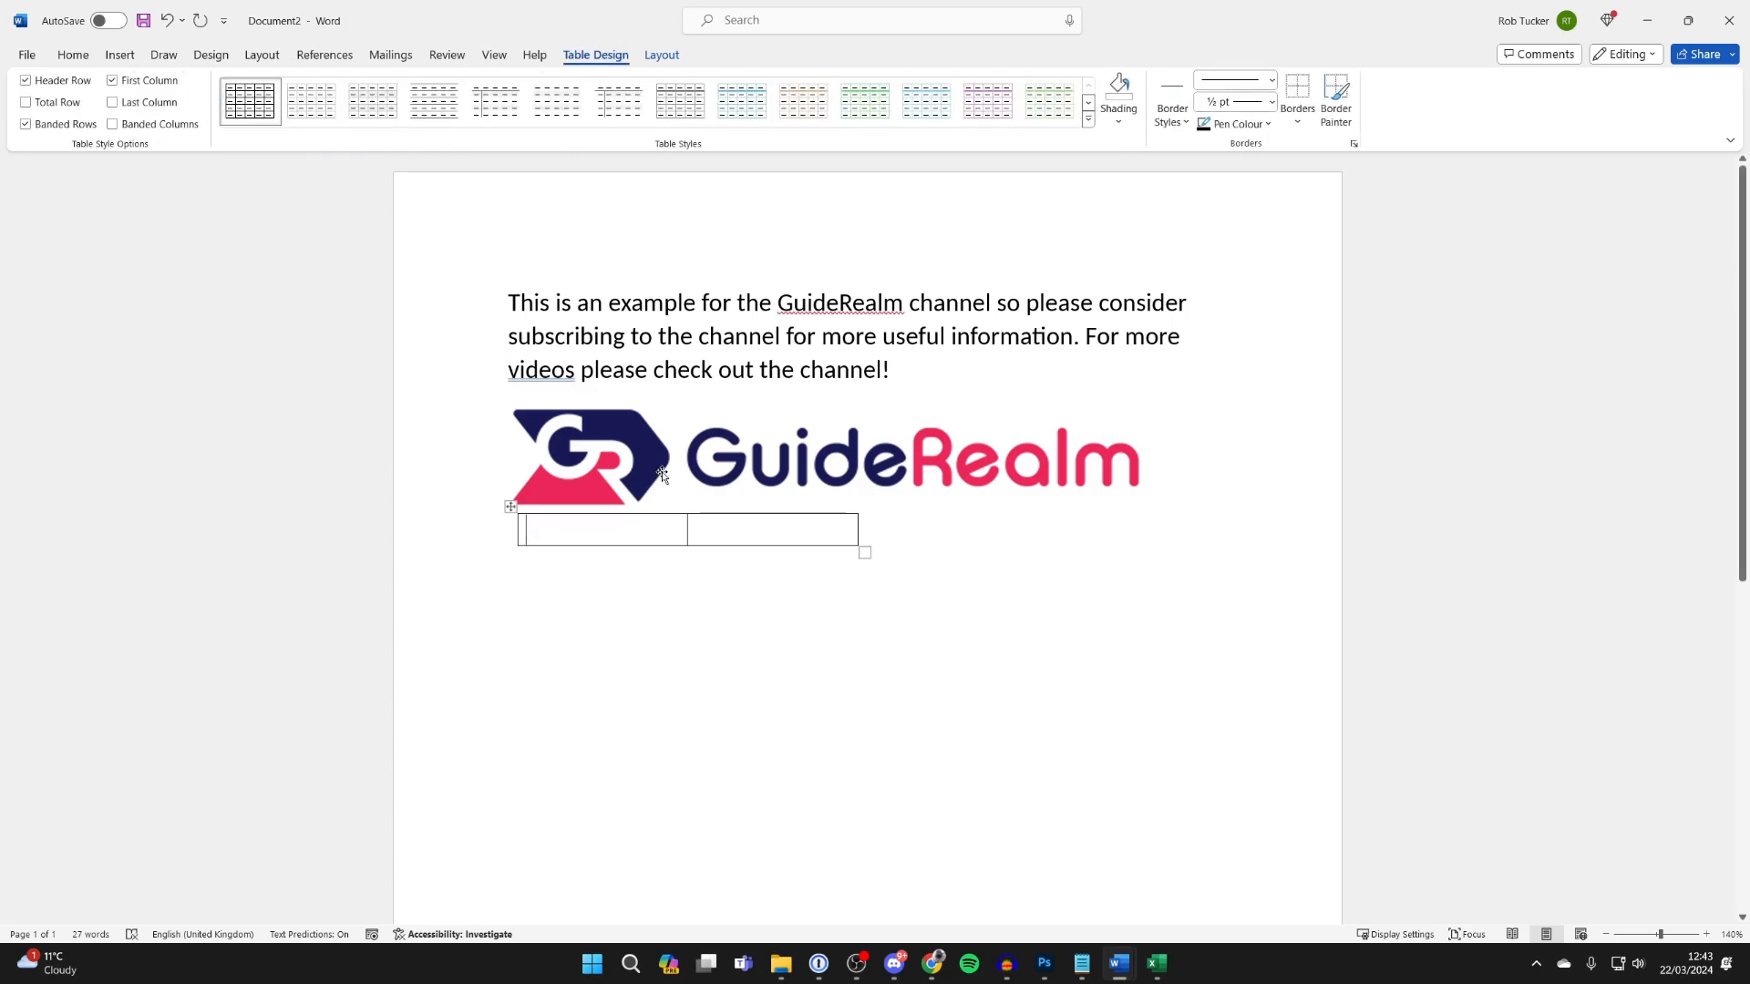
{"action": "mouse_move", "coordinate": [646, 558]}
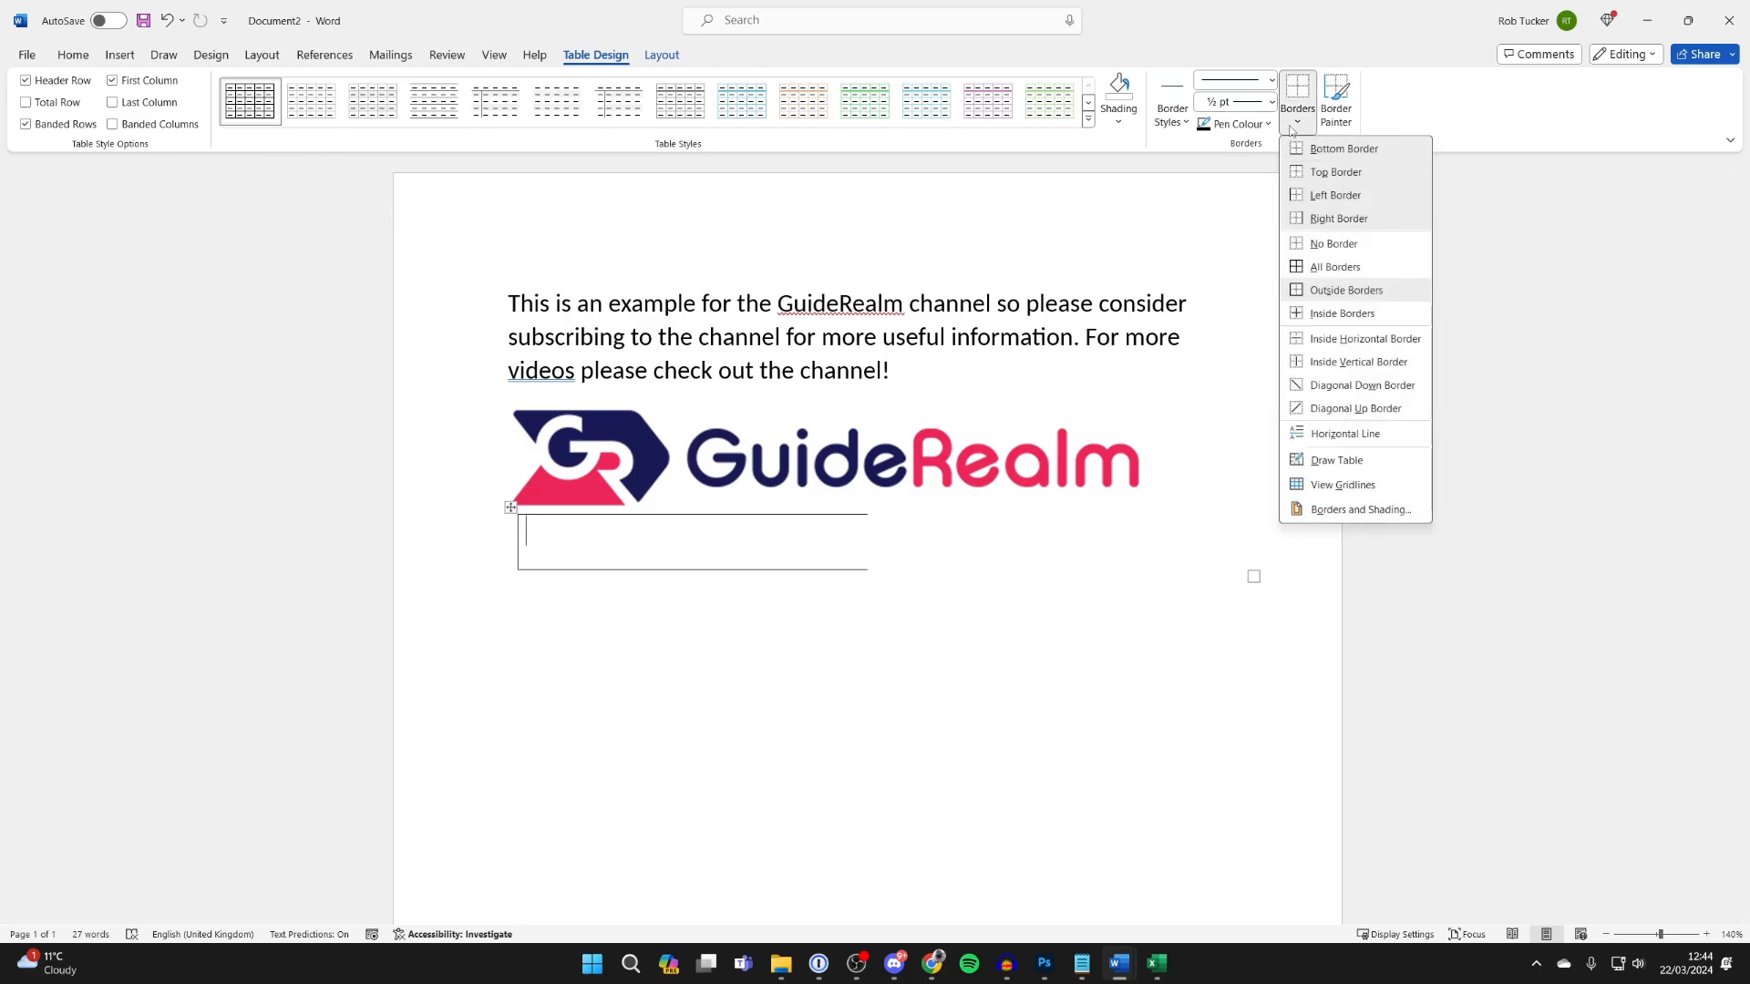
- Apply No Border to the table and reach the AutoFit column-sizing choices
{"action": "left_click", "coordinate": [1332, 243]}
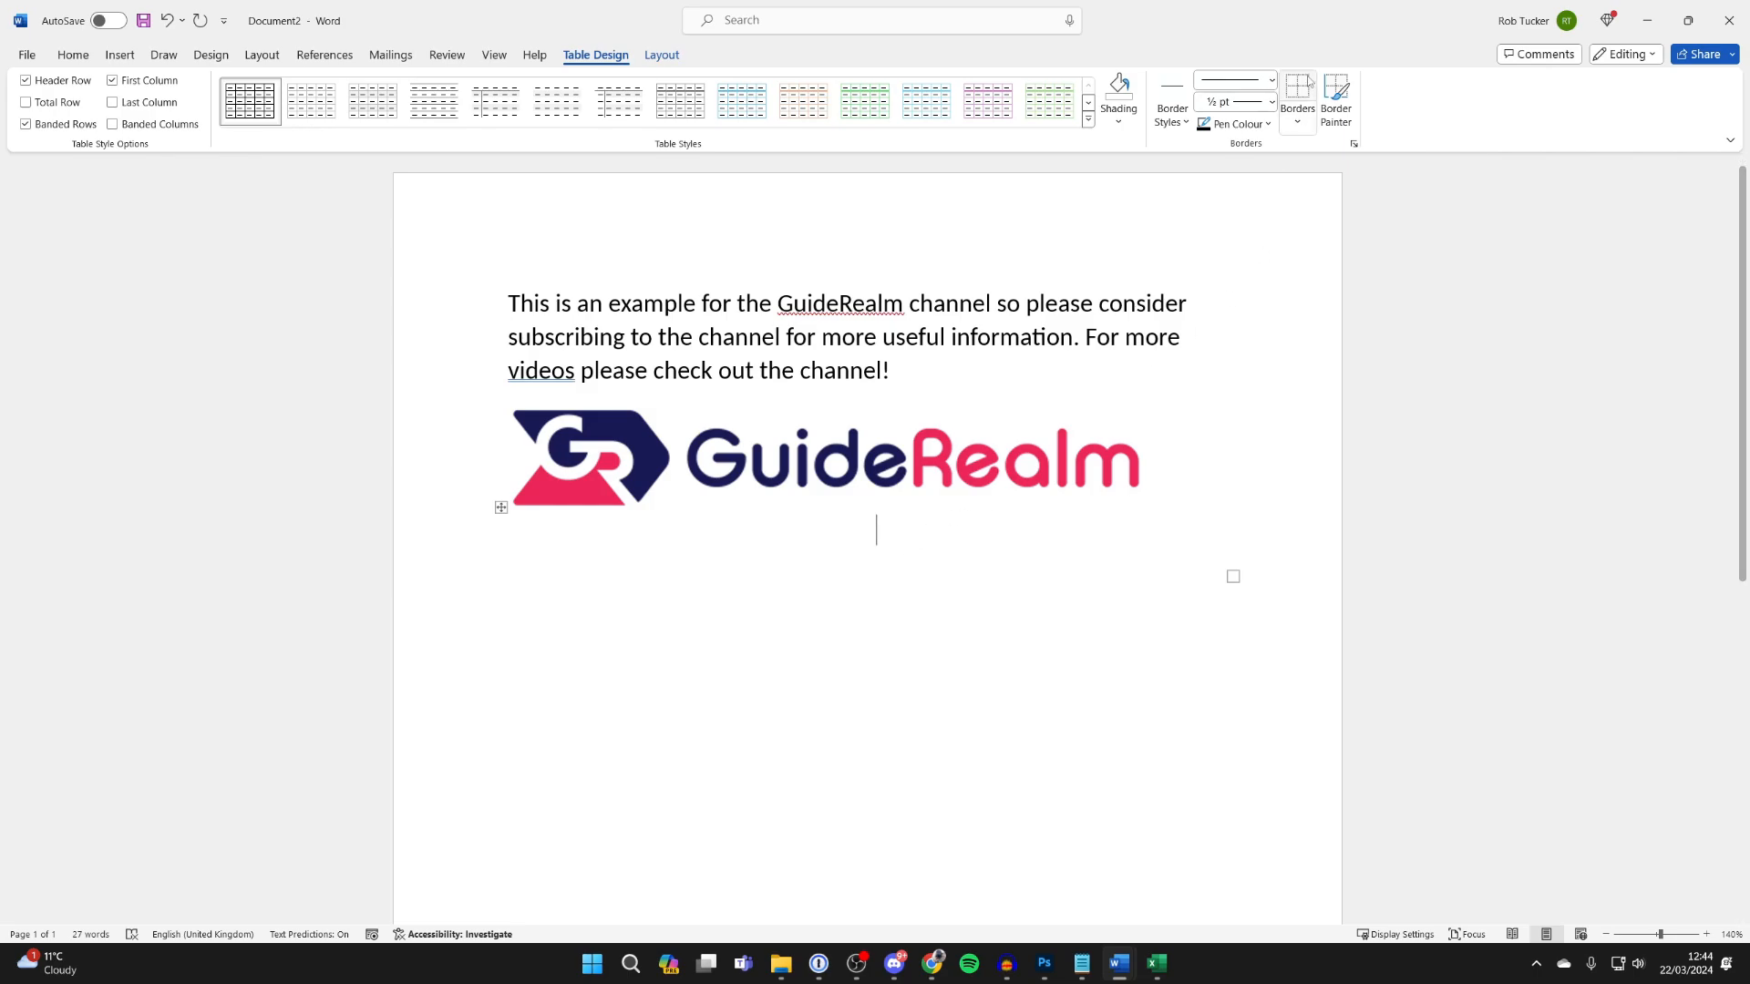
{"action": "left_click", "coordinate": [1296, 89]}
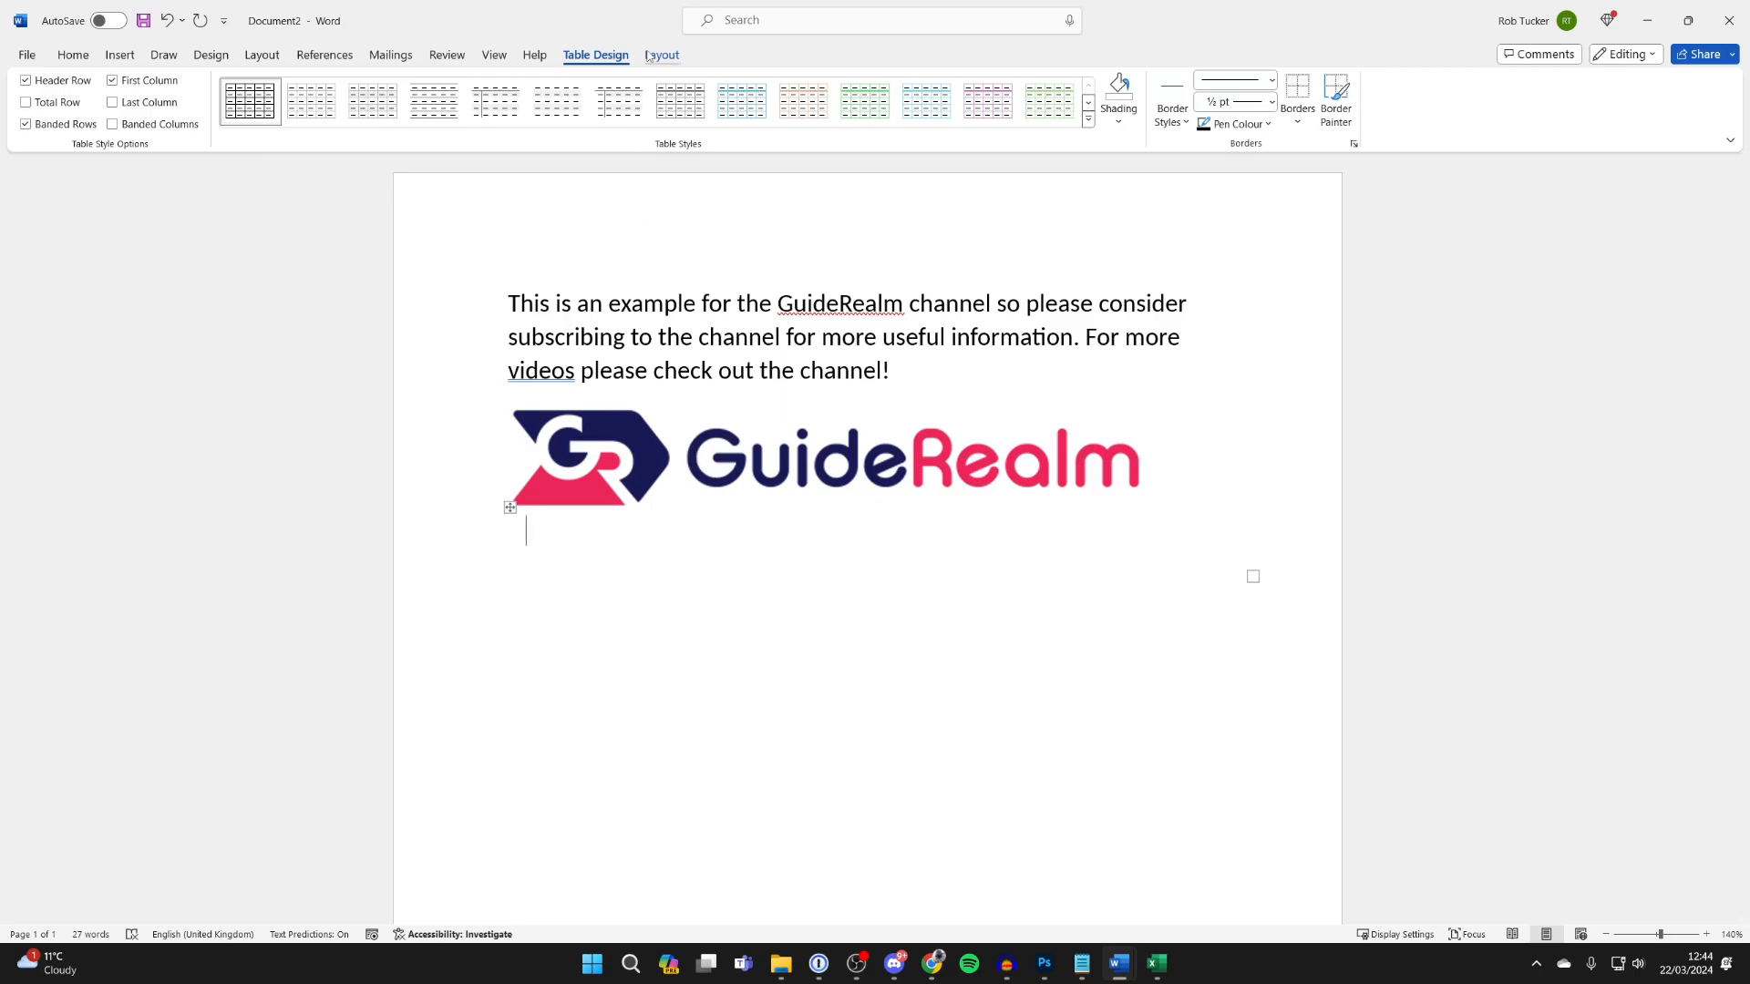
{"action": "left_click", "coordinate": [660, 53]}
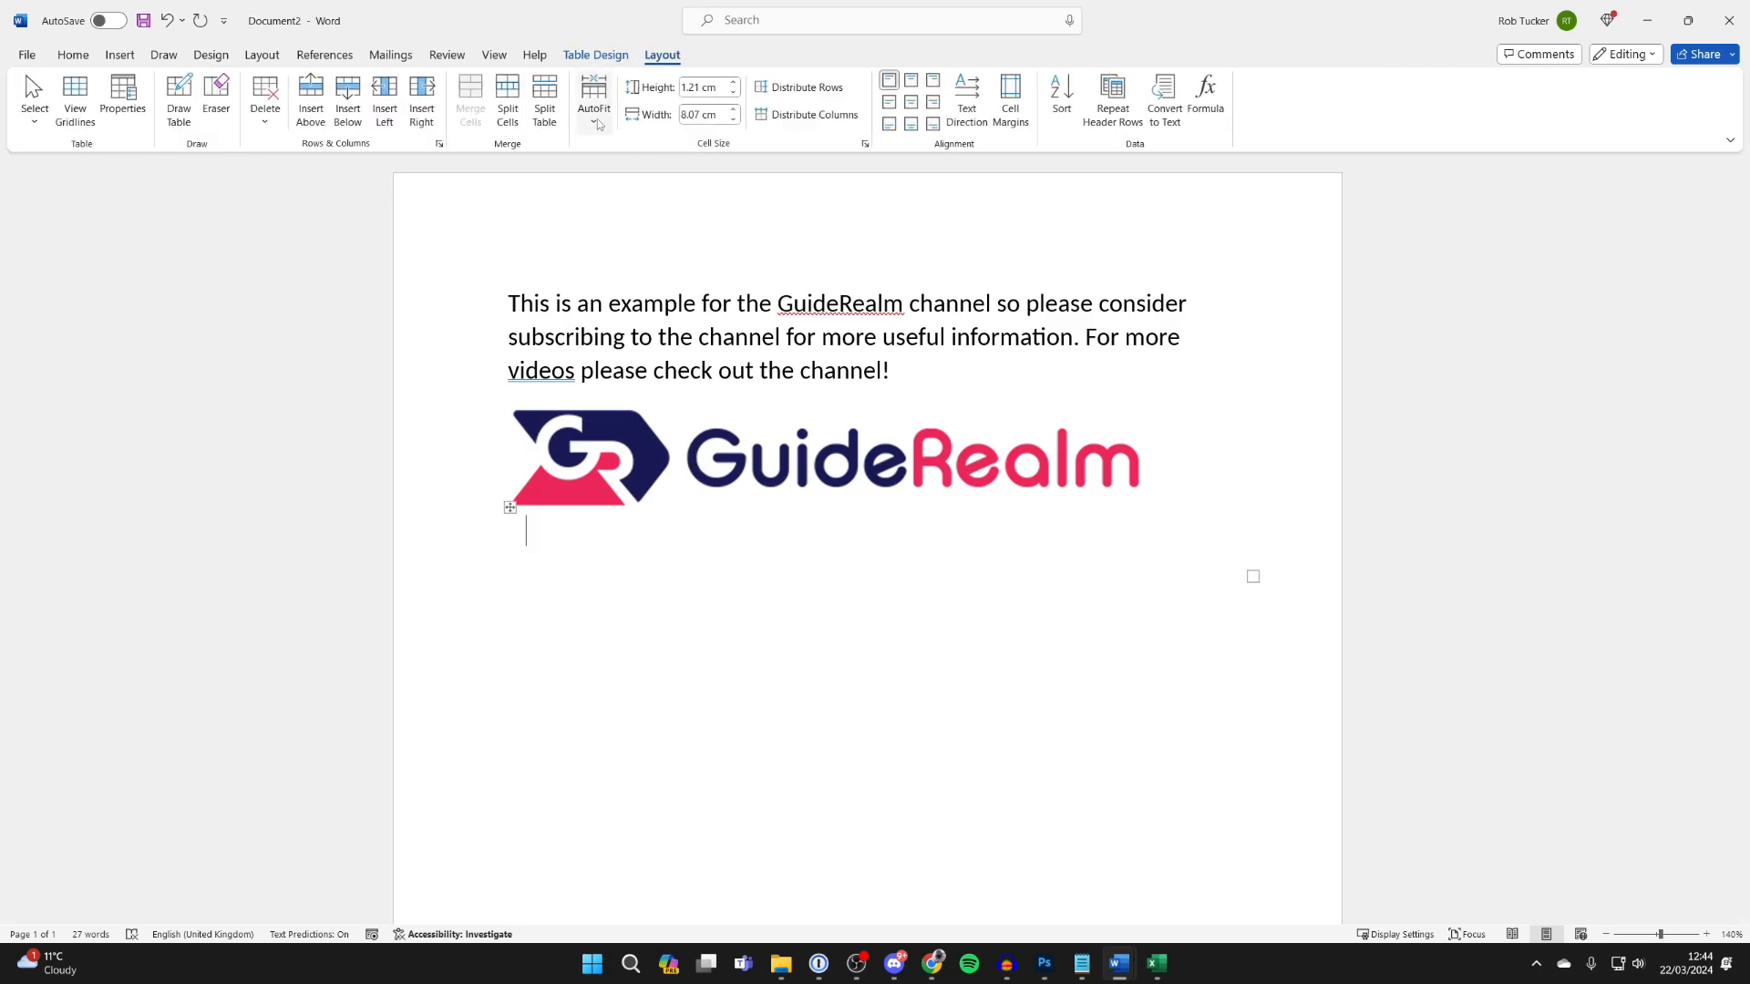
{"action": "left_click", "coordinate": [592, 100]}
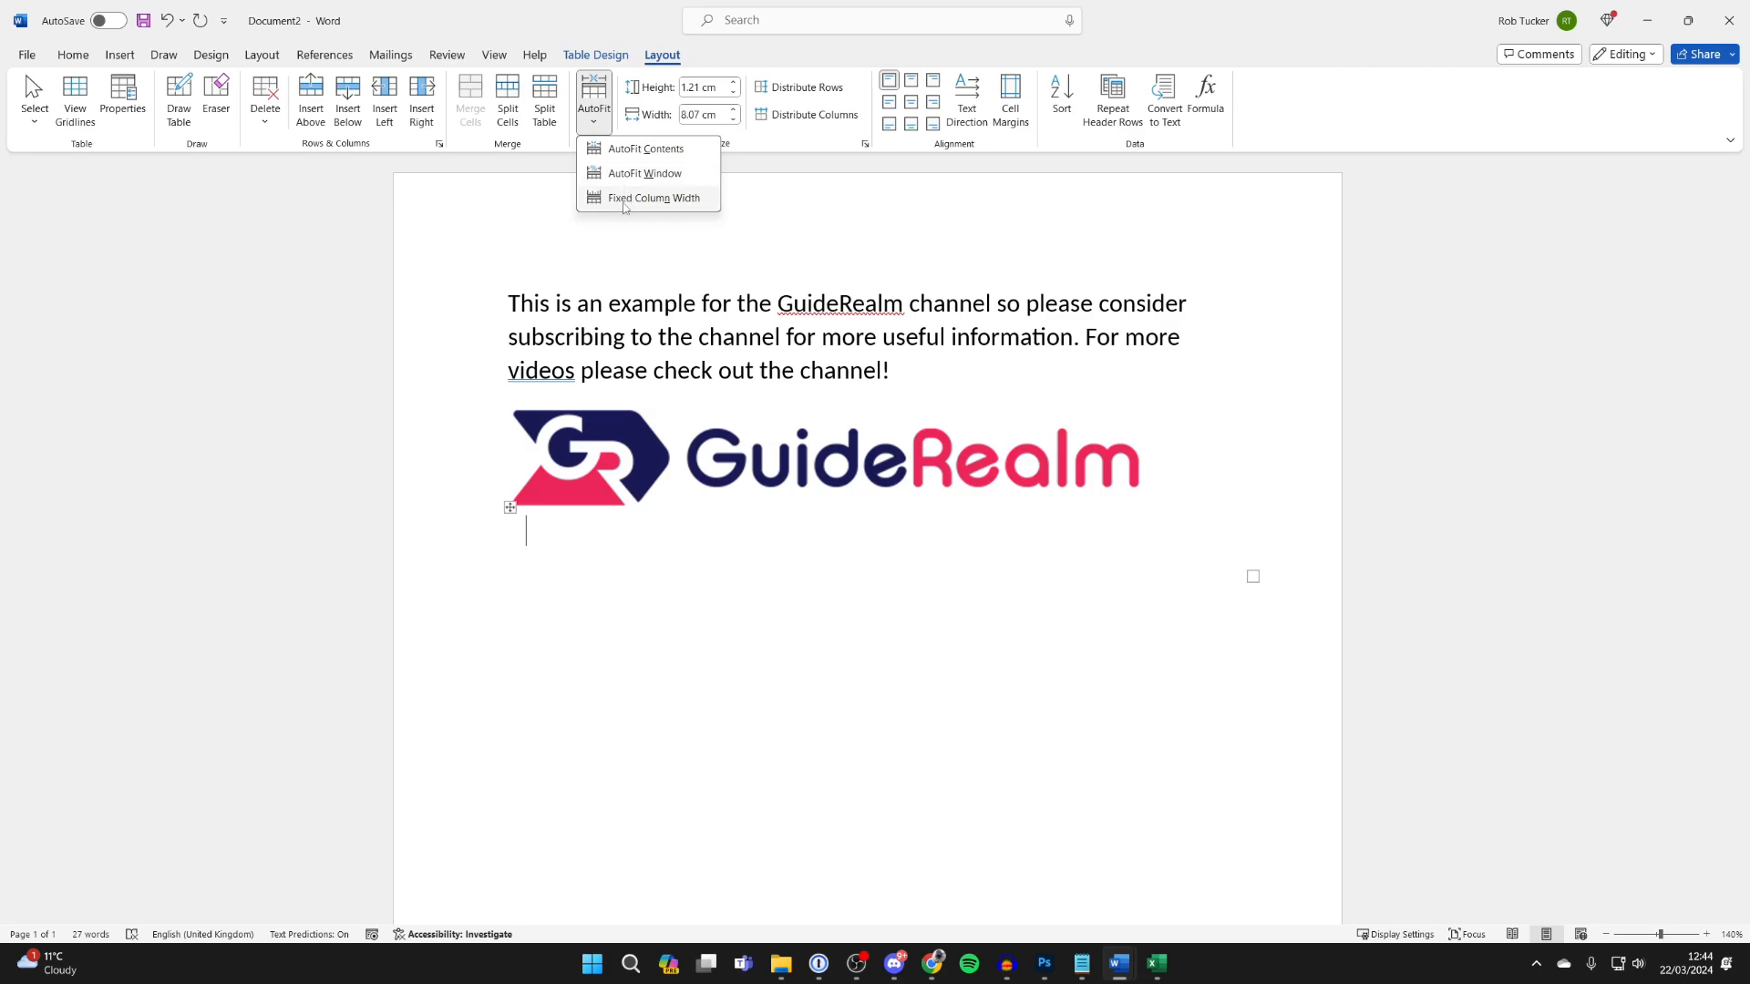
- Fill the left and right columns with placeholder 'hhhh...' text
{"action": "type", "text": "hhhhhhhhhhhhhhhhhhhhhhhhhh  hhhhhhhhhhhh"}
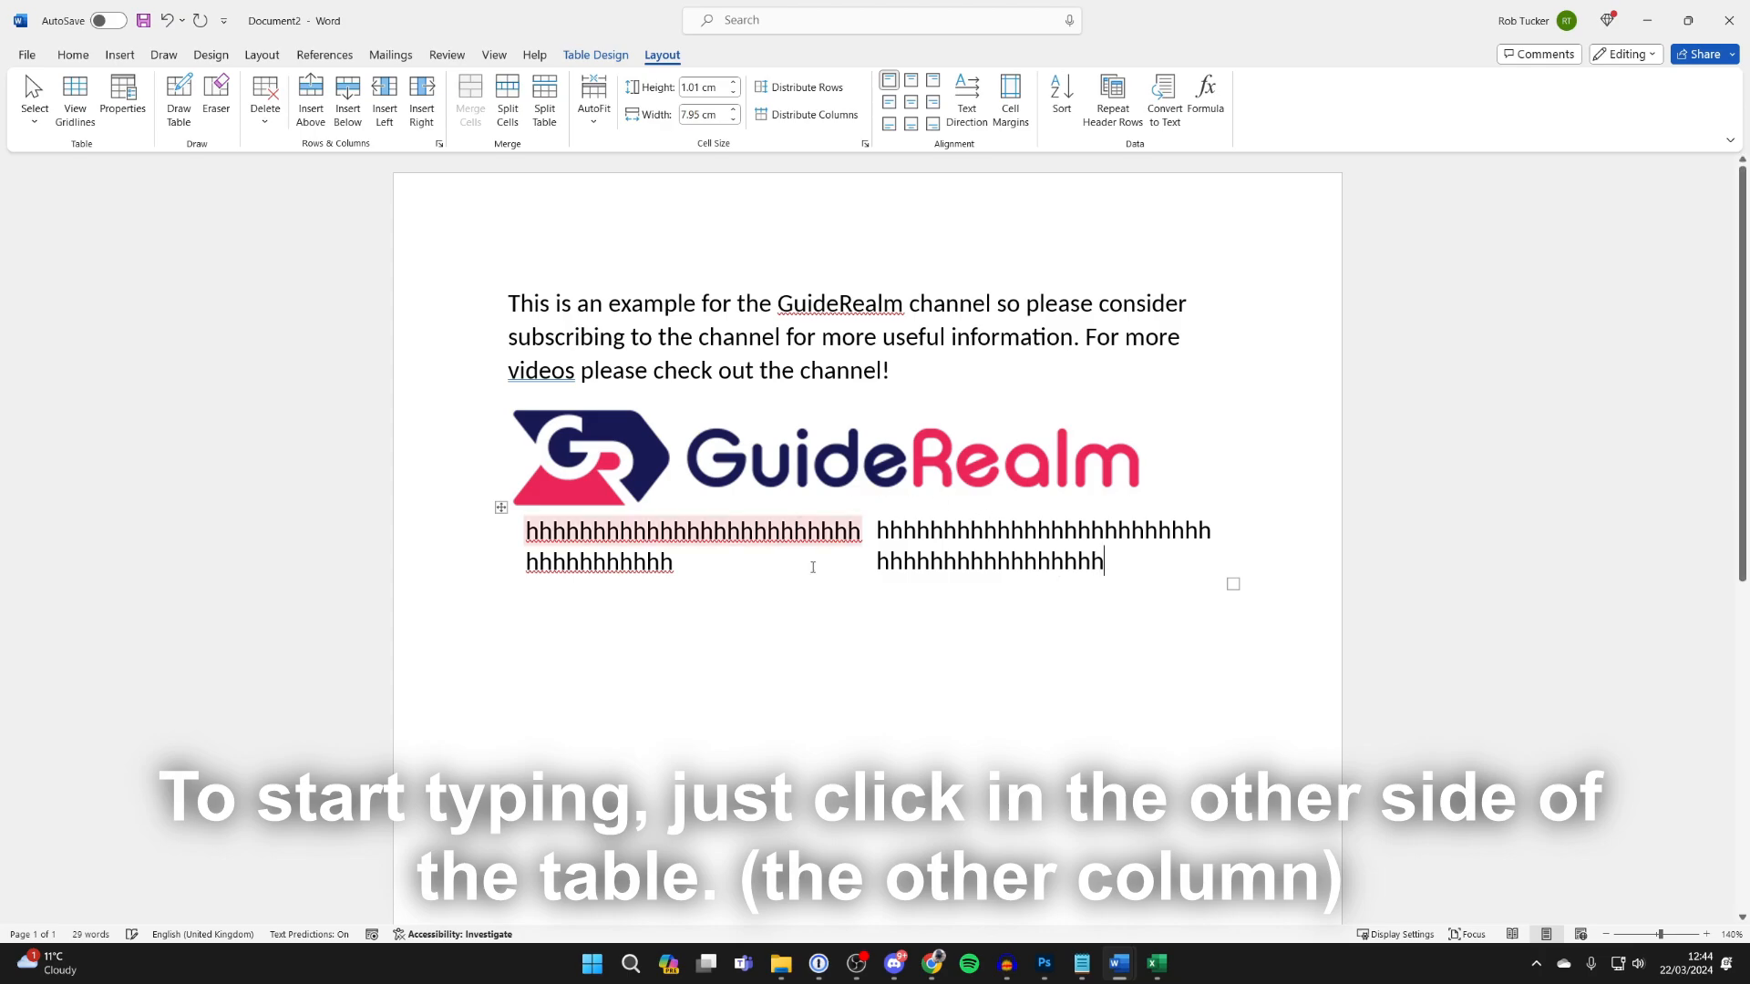
- Add a normal paragraph of placeholder 'hhhh...' text below the borderless table
{"action": "scroll", "scroll_direction": "down", "scroll_amount": 3}
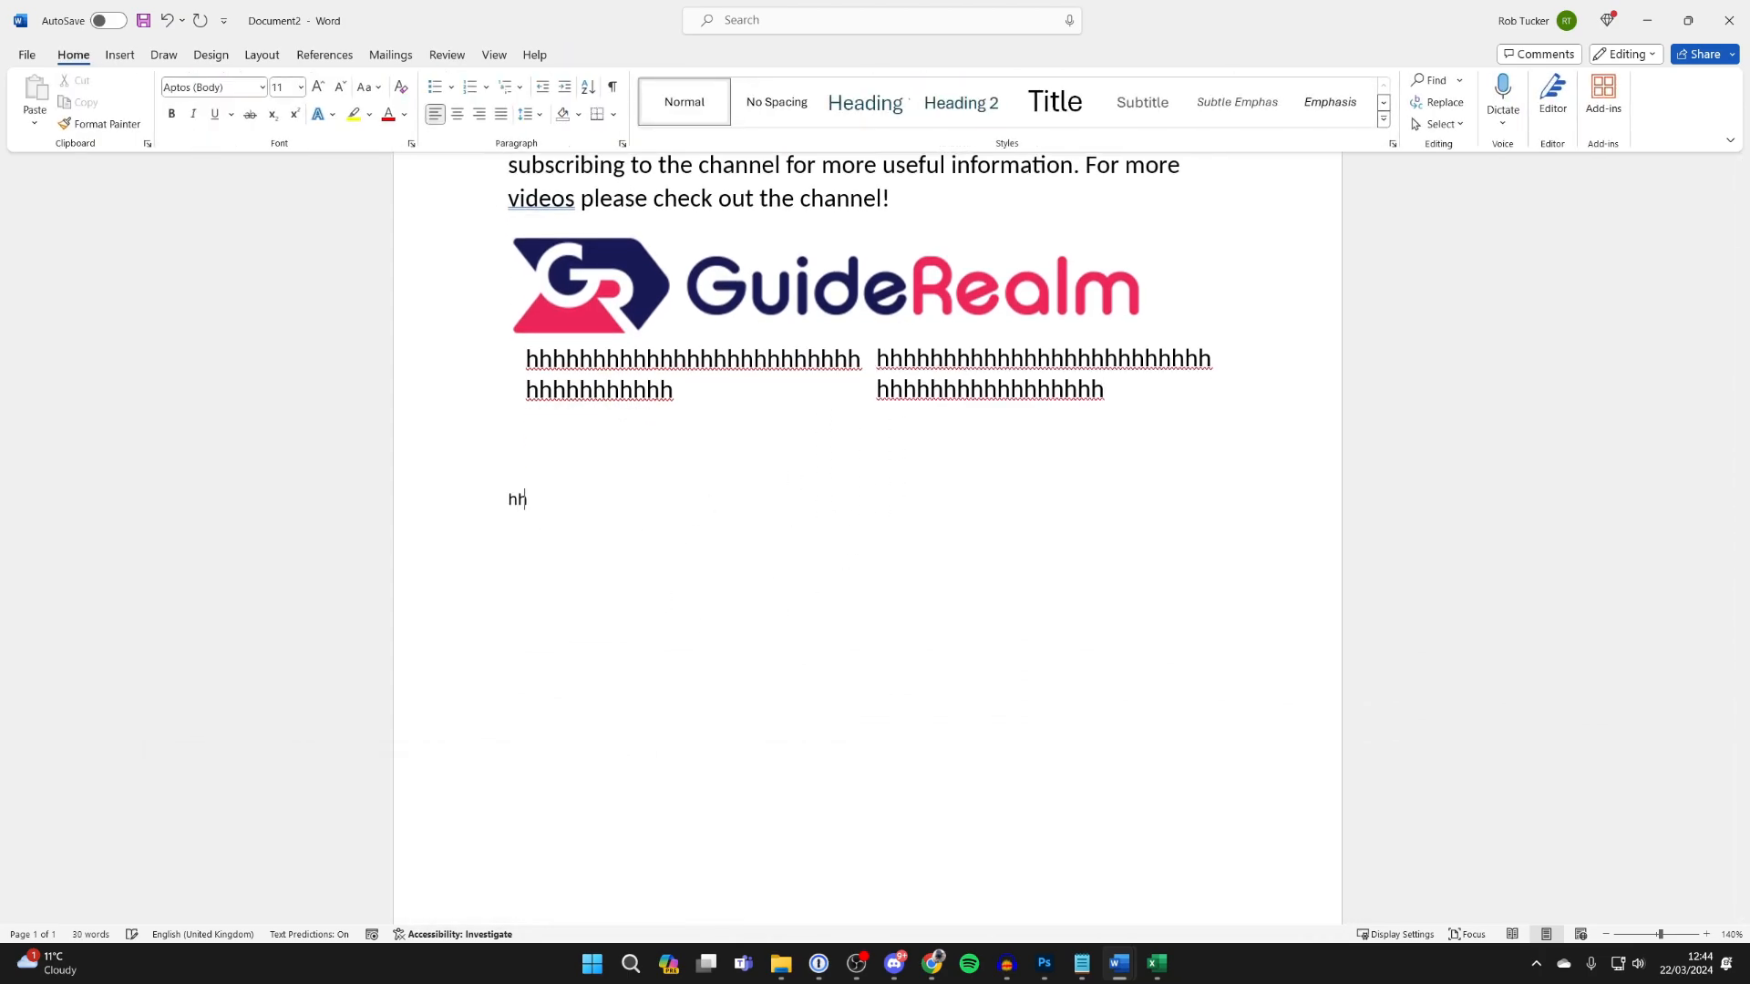
{"action": "type", "text": "hhhhhhhhhhhhhhhhhhhhhhhhhhhhhhhhhh"}
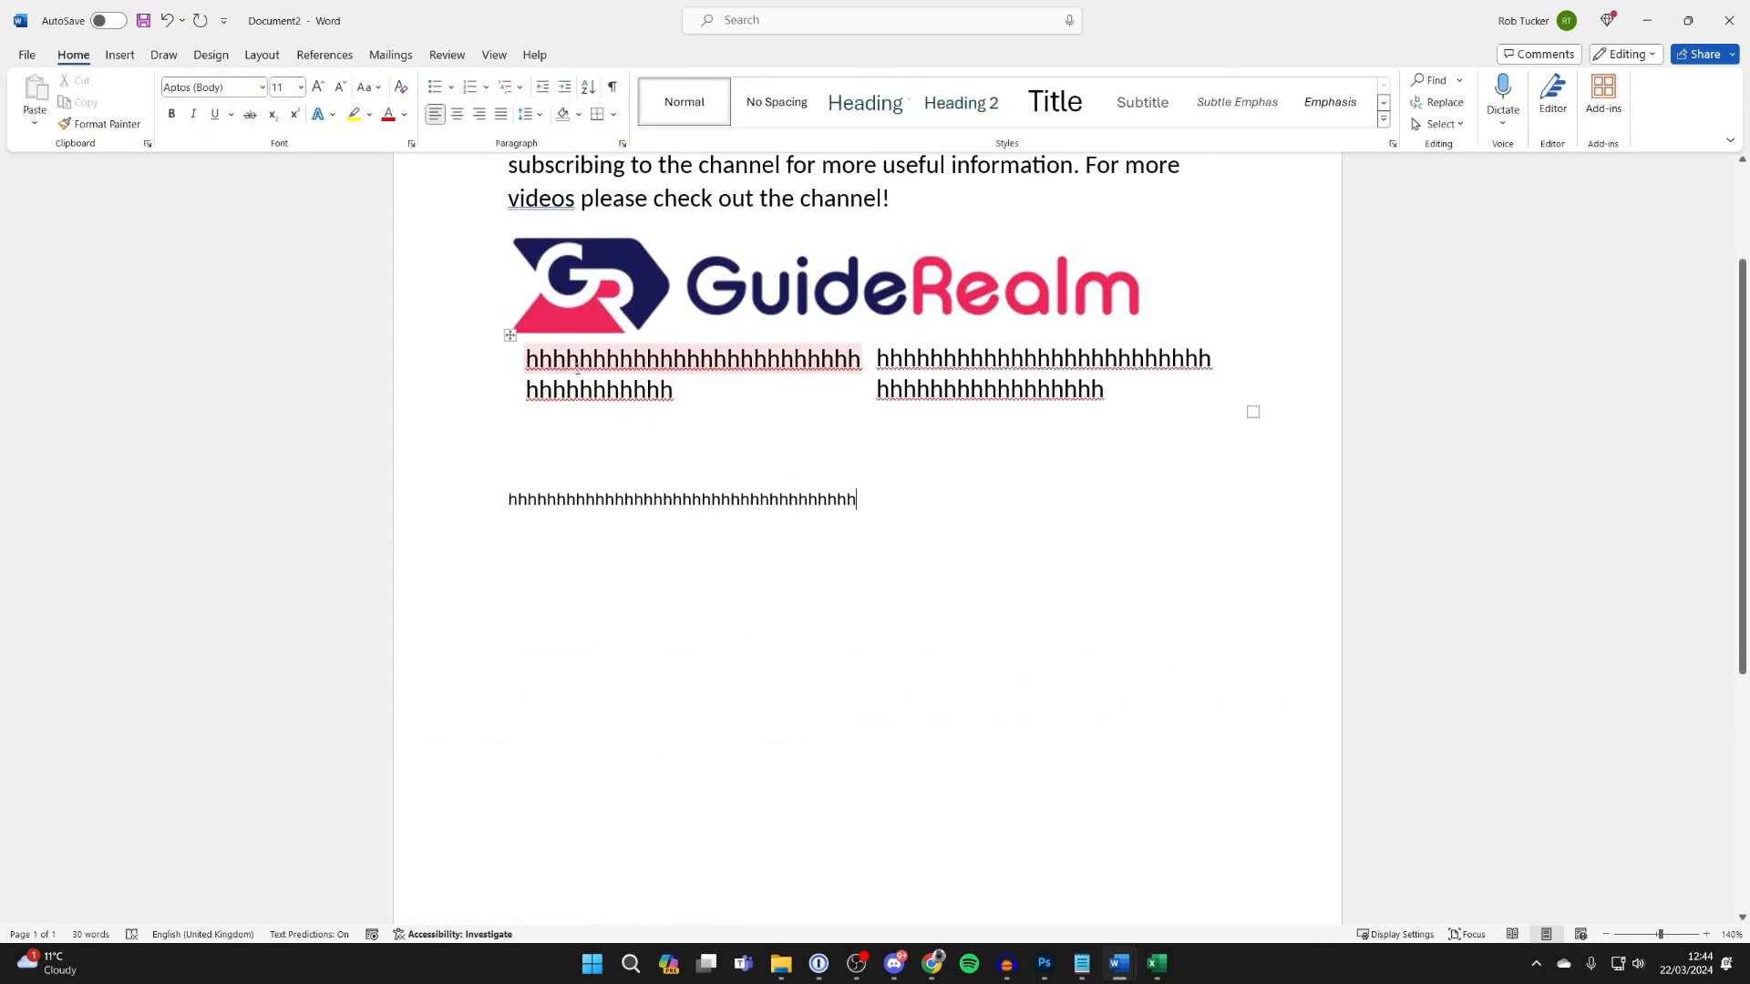